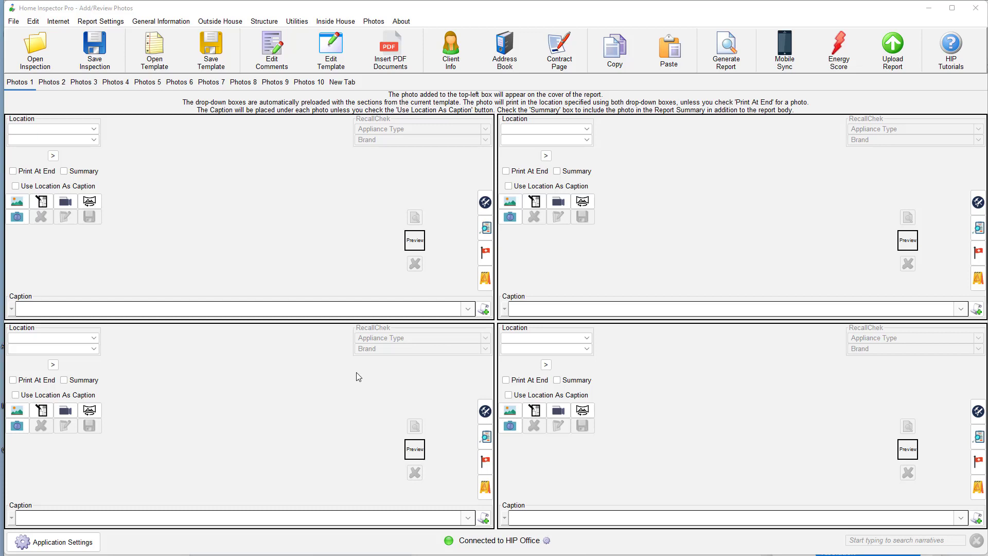
pyautogui.moveTo(149, 207)
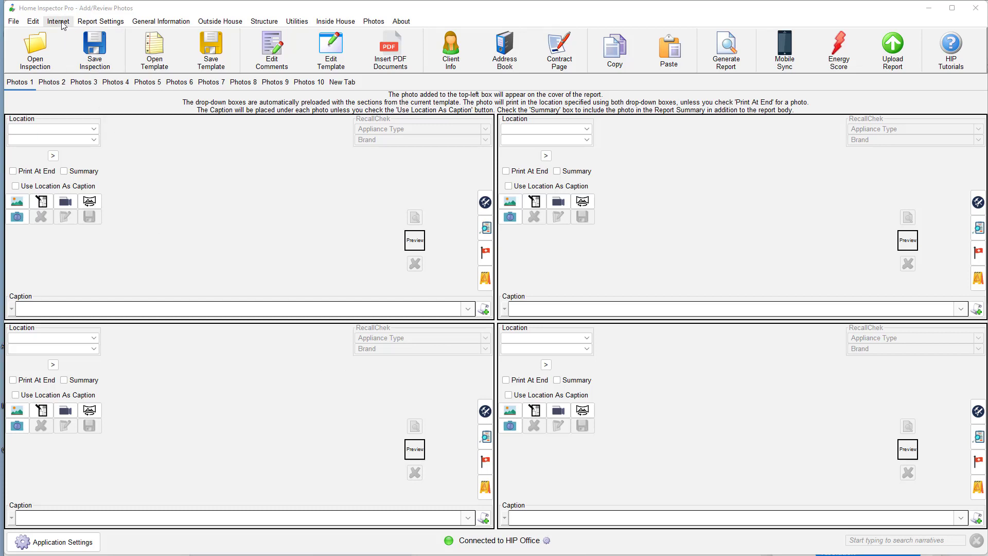
# - Bring up the RecallChek Login Settings dialog from the Internet menu
pyautogui.click(58, 21)
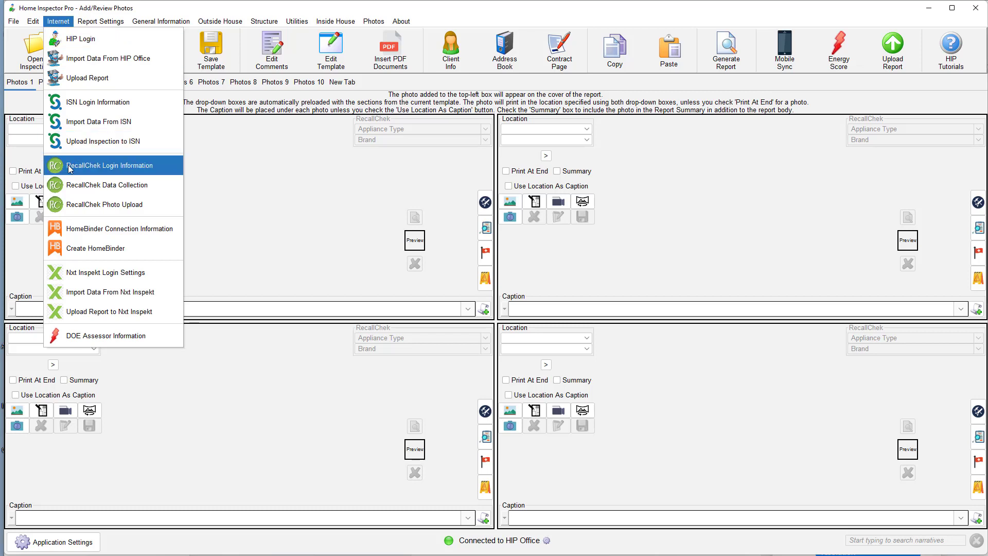
pyautogui.click(107, 165)
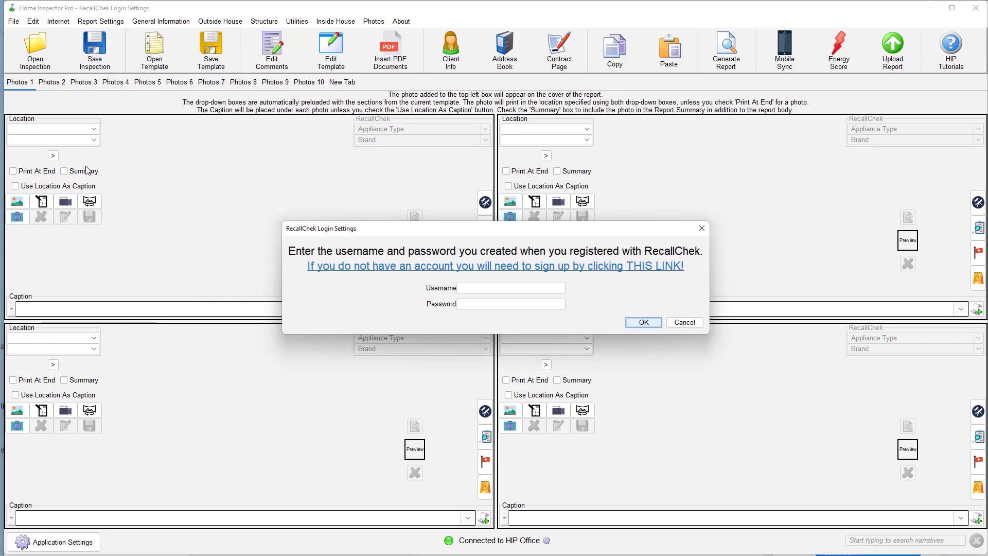
pyautogui.click(511, 288)
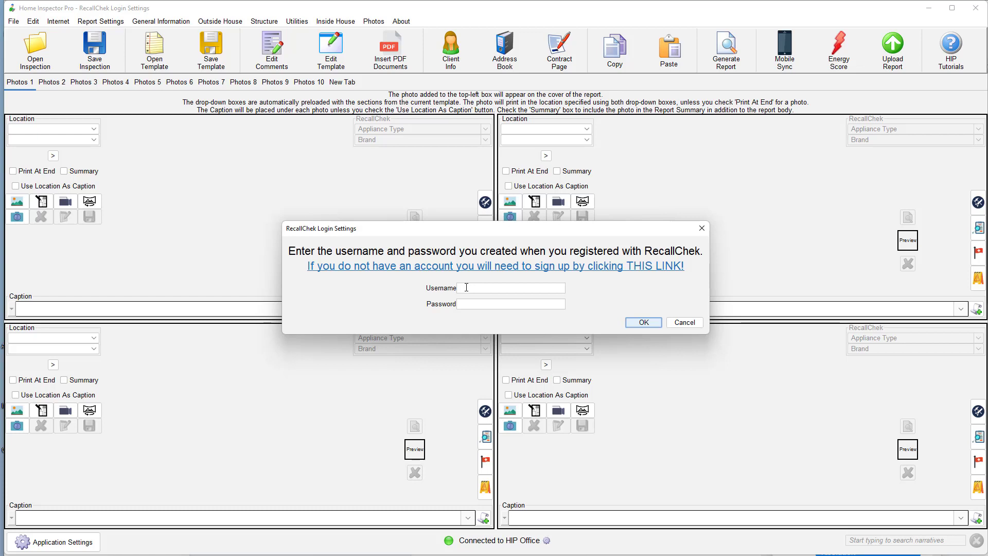
pyautogui.moveTo(326, 274)
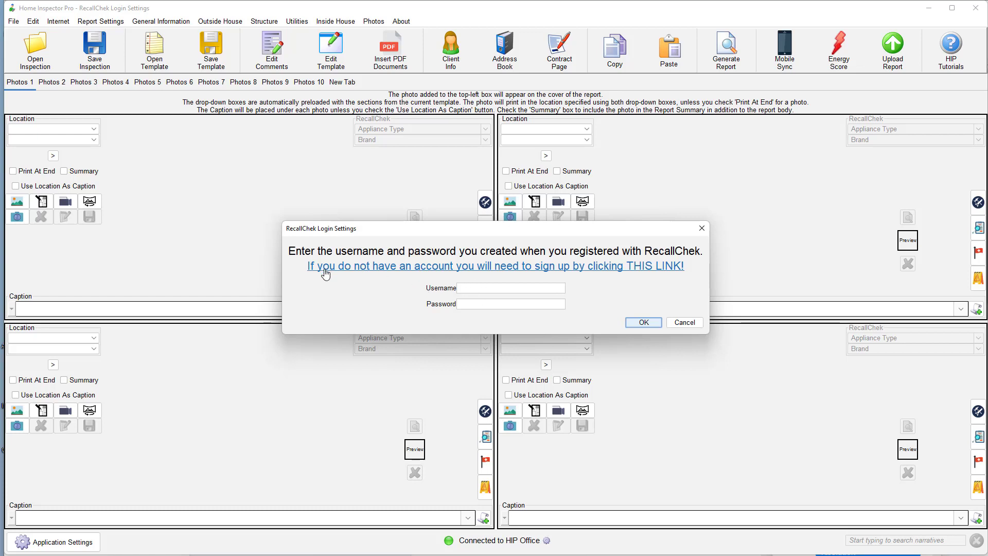
pyautogui.moveTo(521, 270)
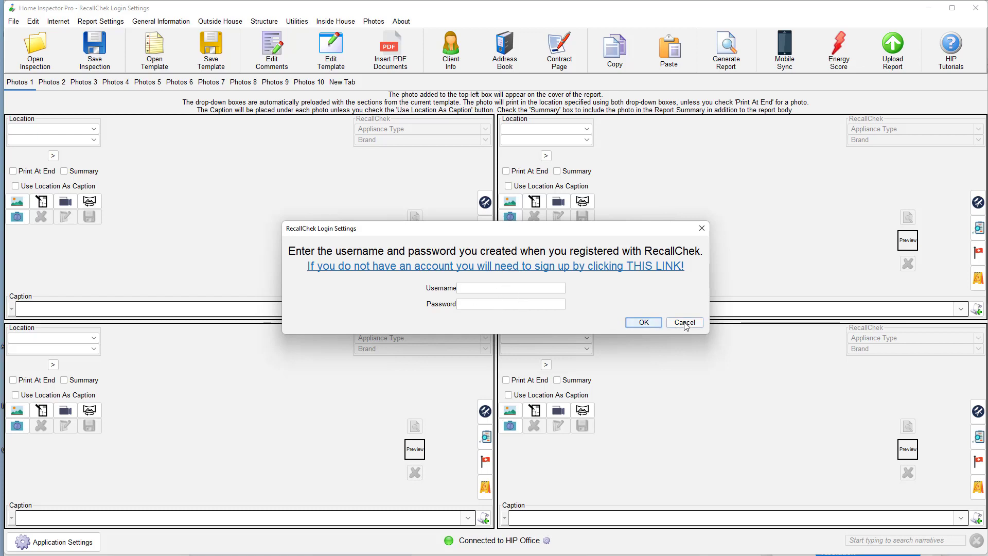
# - Cancel the RecallChek login dialog without credentials and look over the Photos menu
pyautogui.click(683, 322)
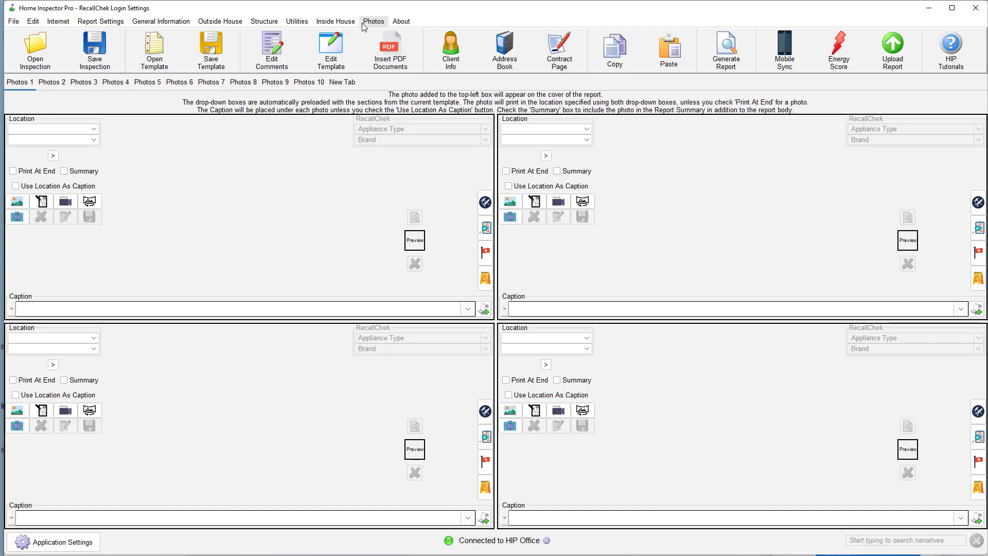
pyautogui.click(373, 20)
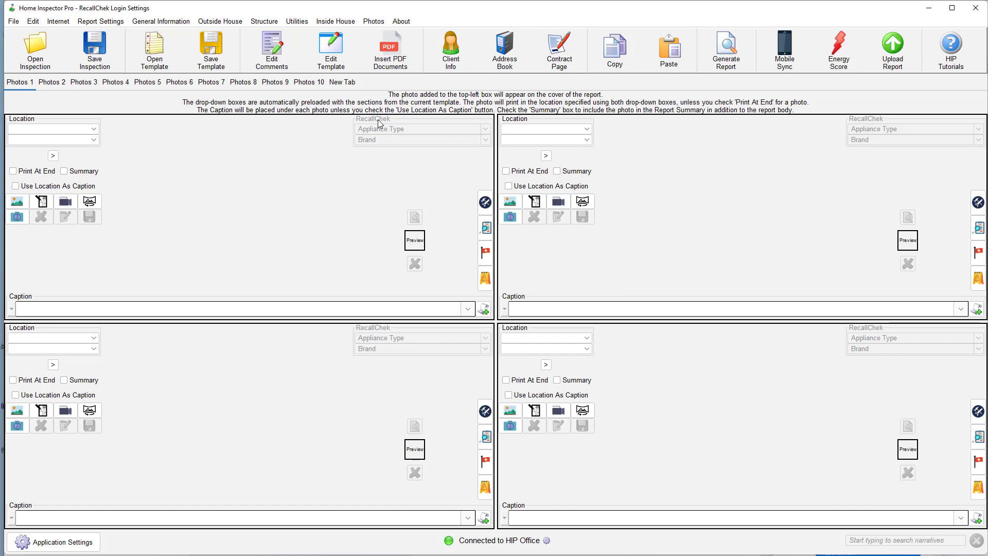
pyautogui.moveTo(344, 151)
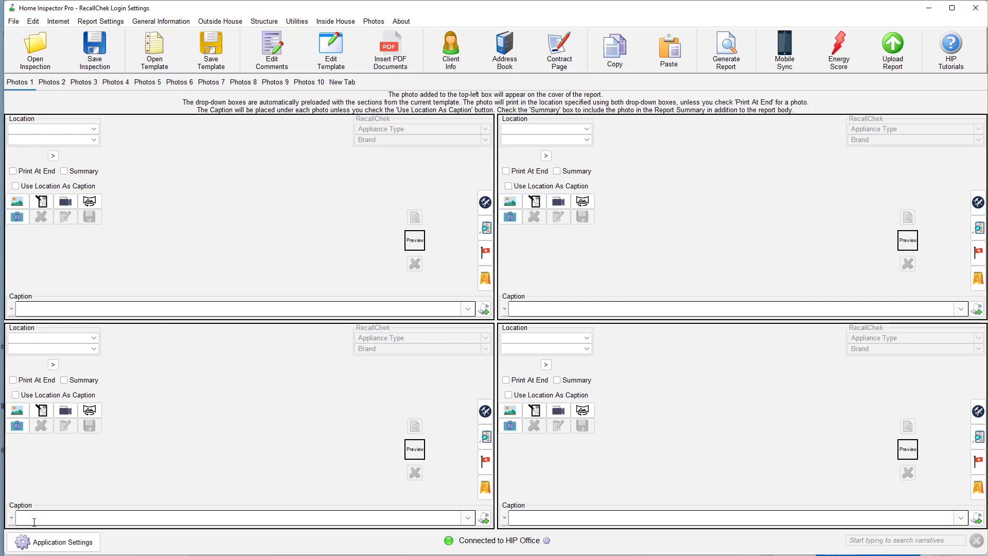
pyautogui.click(60, 542)
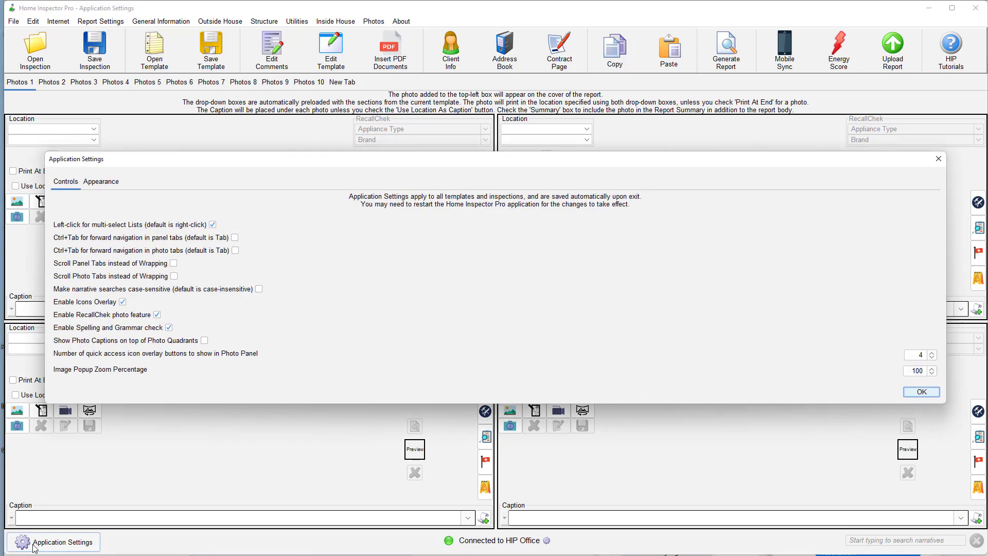
pyautogui.moveTo(57, 318)
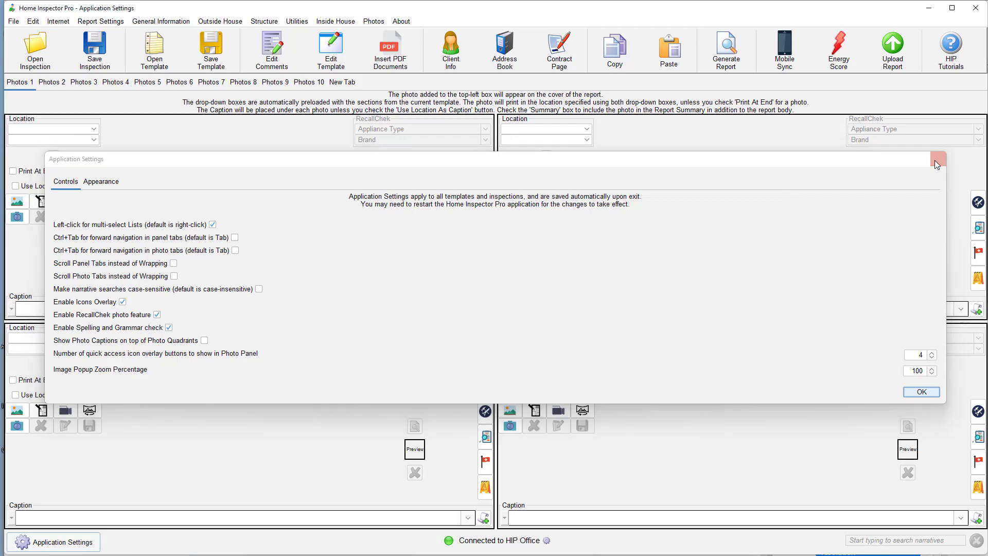
pyautogui.click(937, 159)
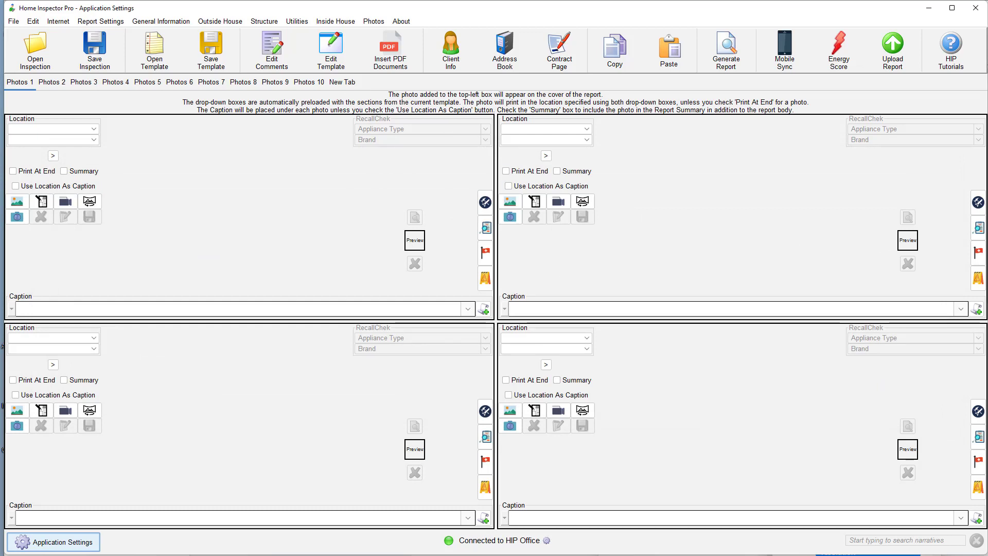
# - Bring the mirrored HIP Mobile phone screen forward to review the Misc photos
pyautogui.click(785, 51)
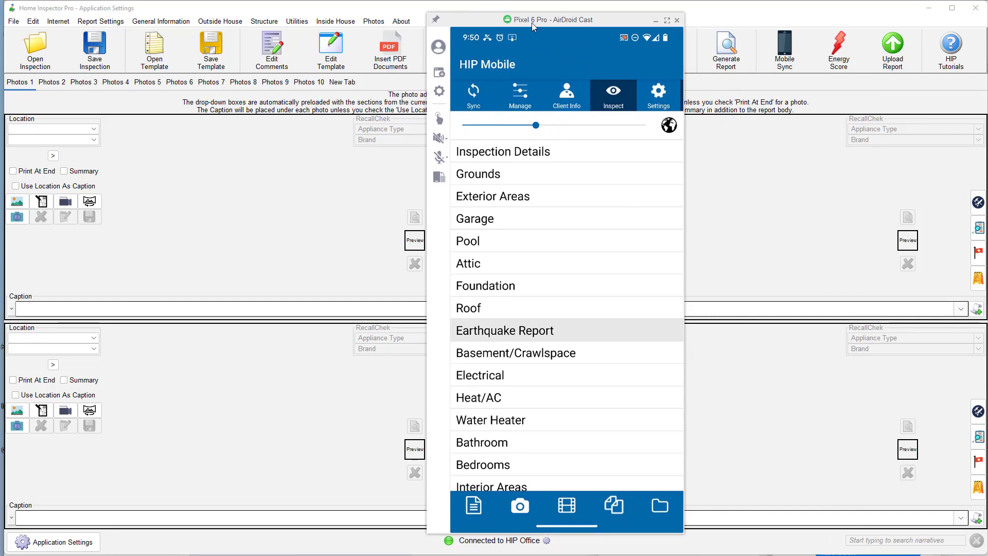
pyautogui.moveTo(510, 182)
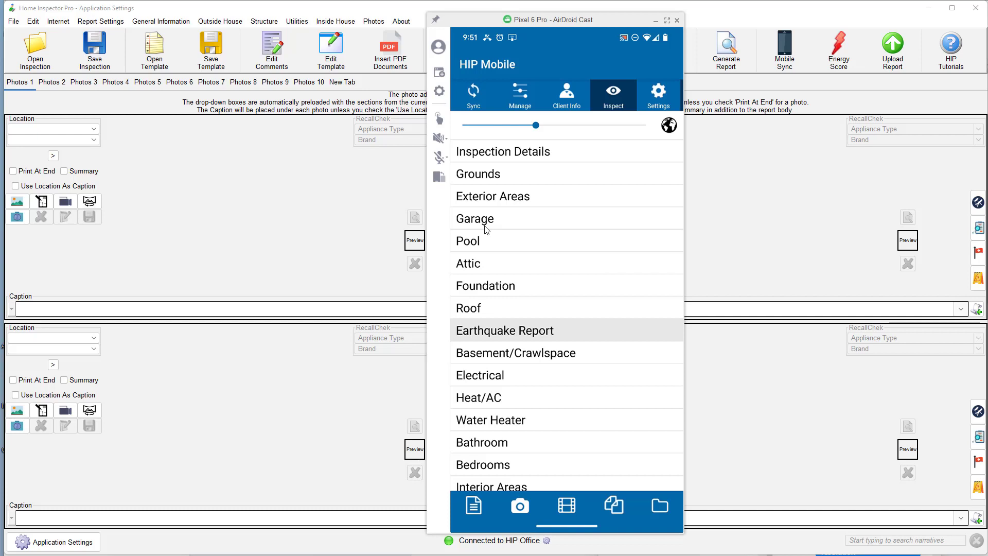
pyautogui.moveTo(567, 403)
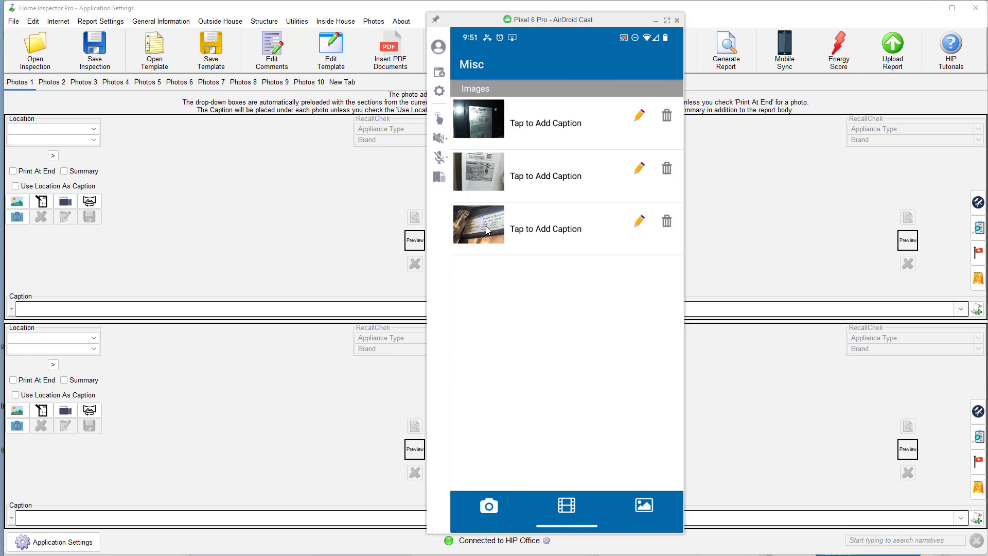
pyautogui.moveTo(476, 228)
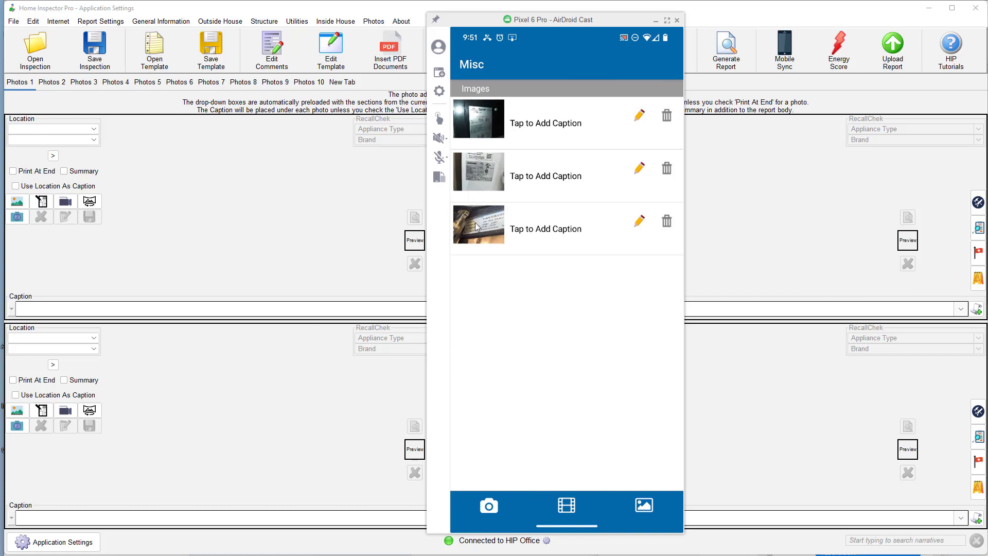
pyautogui.moveTo(599, 103)
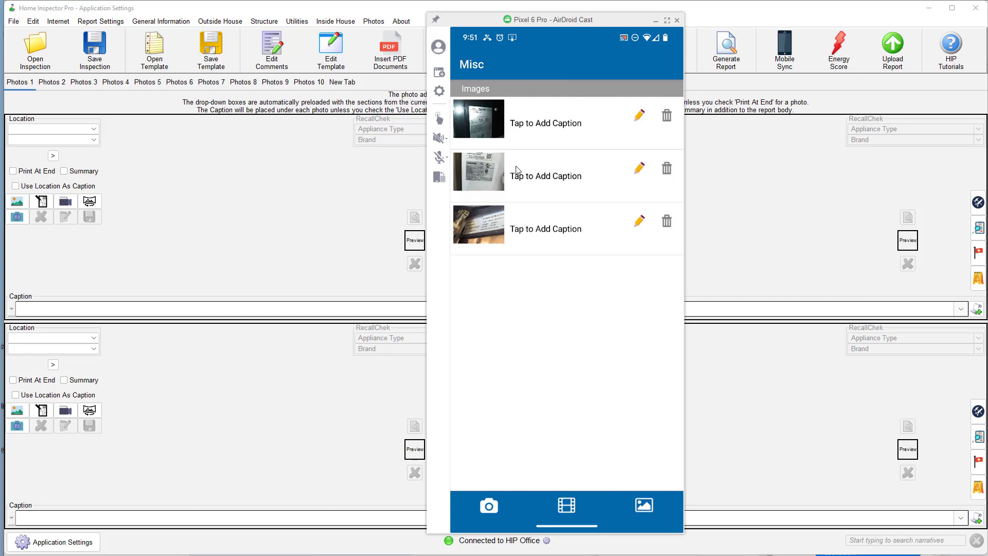
pyautogui.moveTo(513, 223)
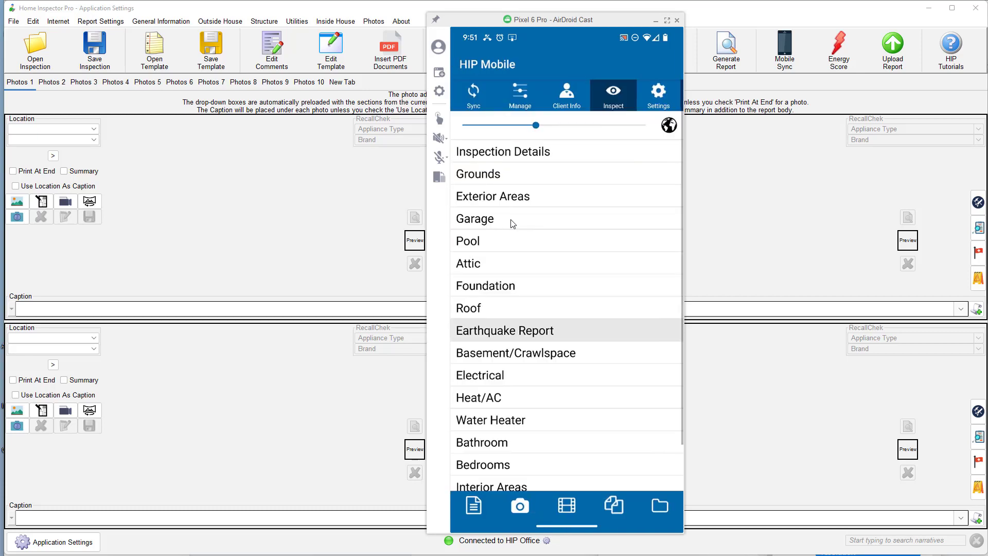
# - Upload the inspection to the cloud from HIP Mobile's Sync tab, then bring up Mobile Sync in Home Inspector Pro
pyautogui.click(472, 95)
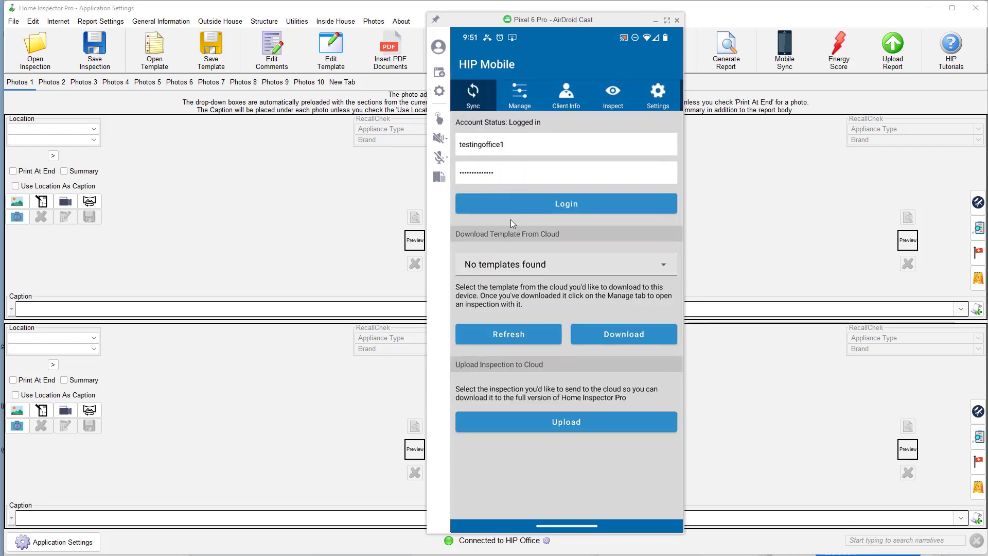
pyautogui.click(566, 422)
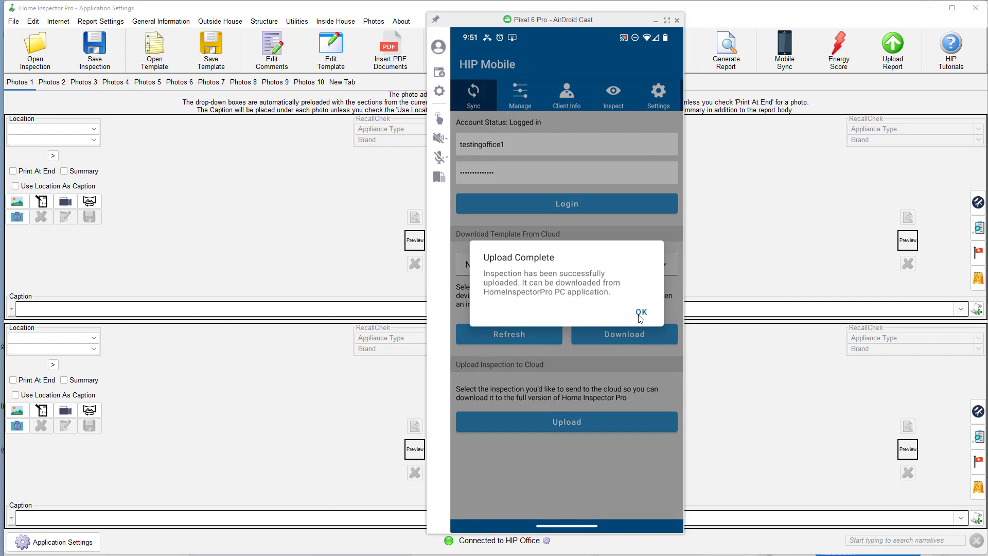
pyautogui.click(642, 313)
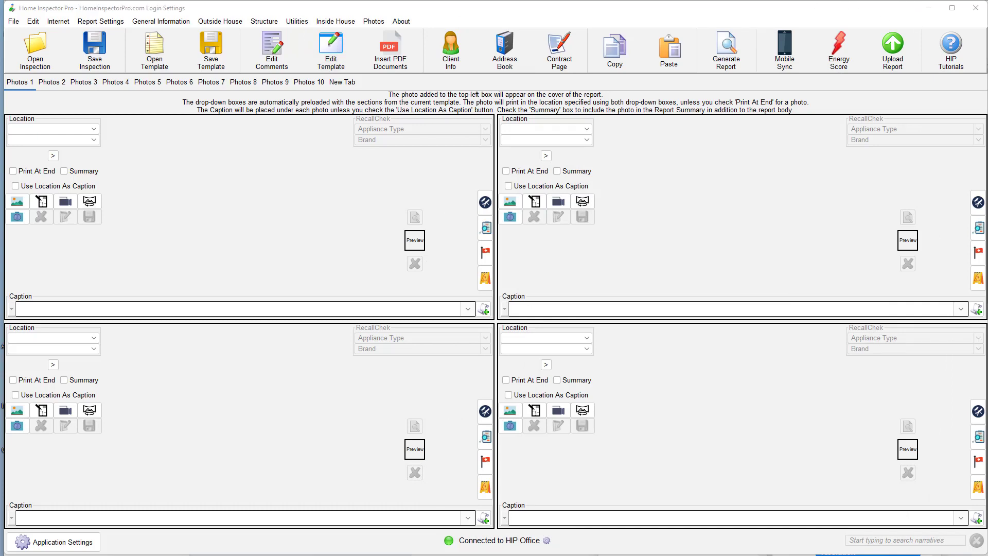
pyautogui.click(784, 49)
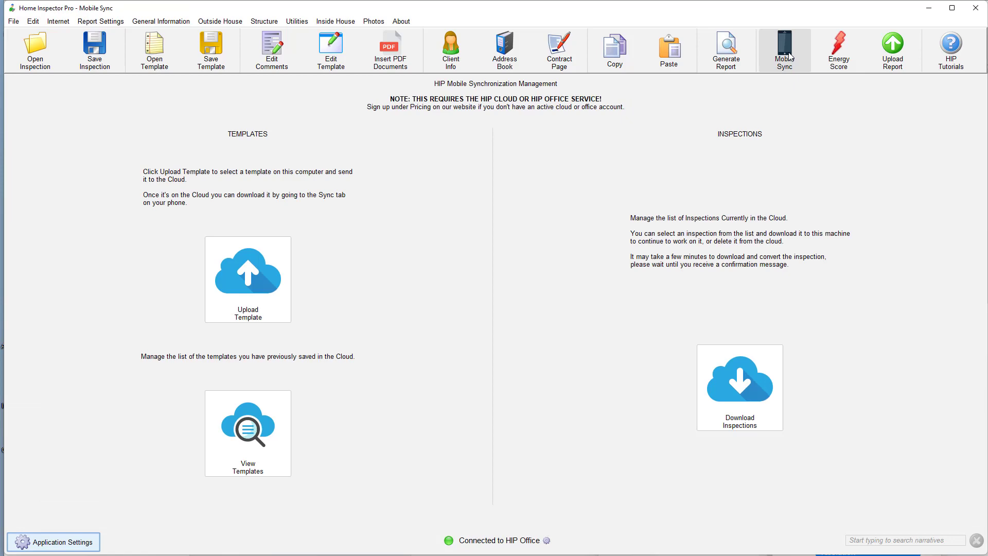
# - Download the RecallChek_9-6-22 cloud inspection and save it to the Client Data folder
pyautogui.click(739, 388)
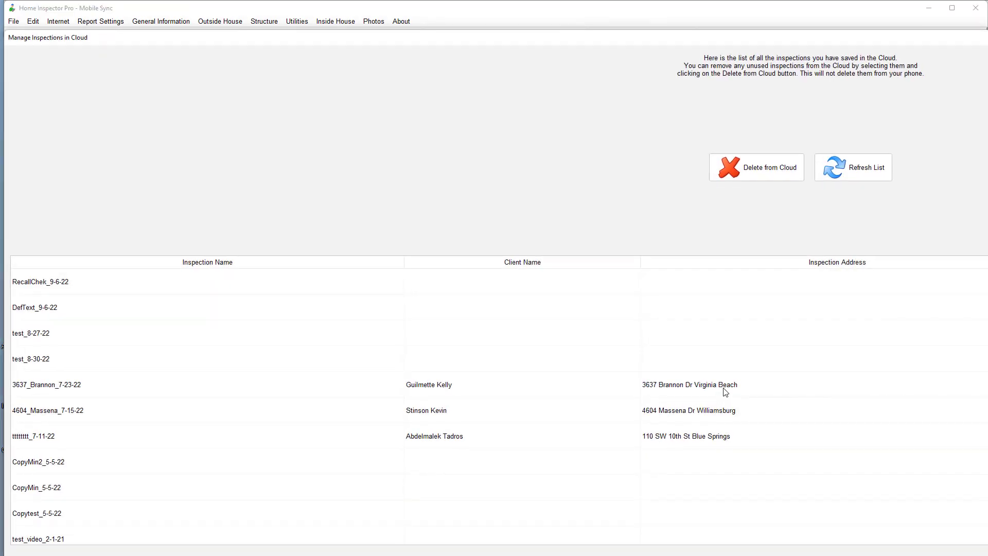
pyautogui.click(40, 282)
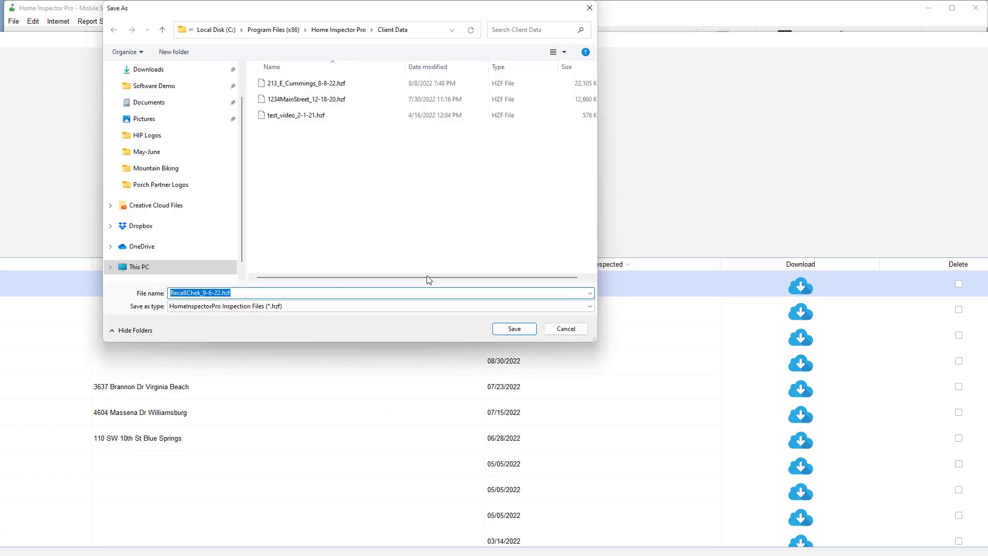
pyautogui.click(514, 329)
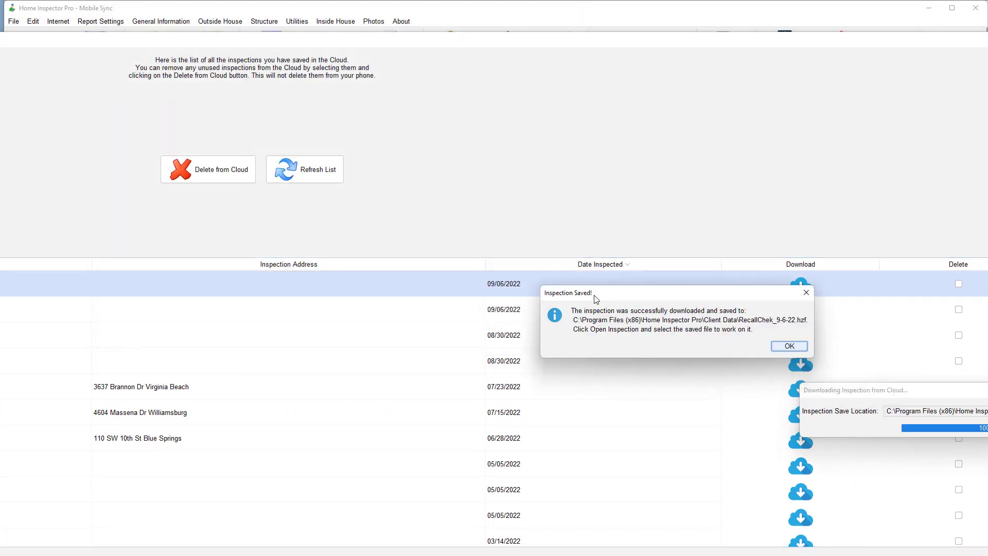
# - Acknowledge the save and open the RecallChek_9-6-22.hcf inspection file
pyautogui.click(787, 346)
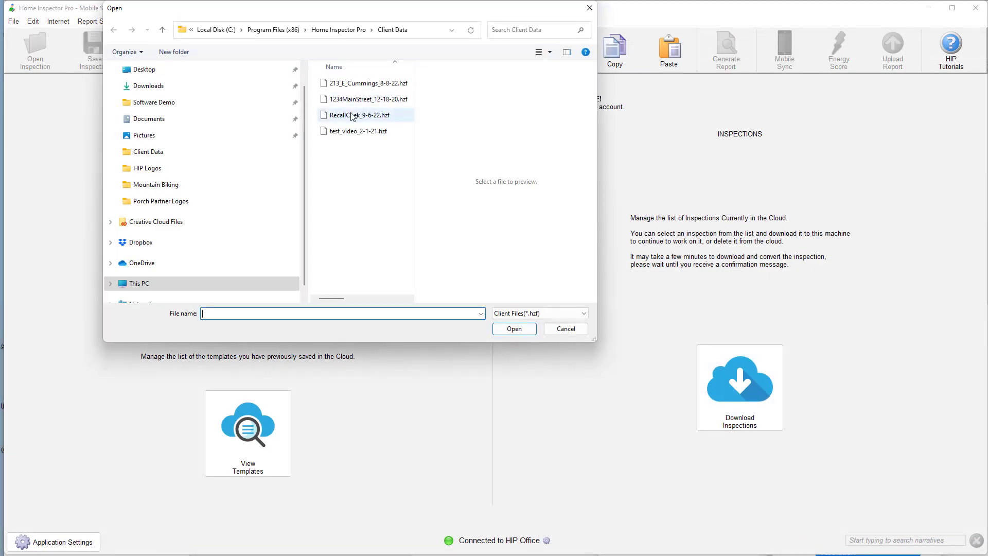
pyautogui.doubleClick(358, 114)
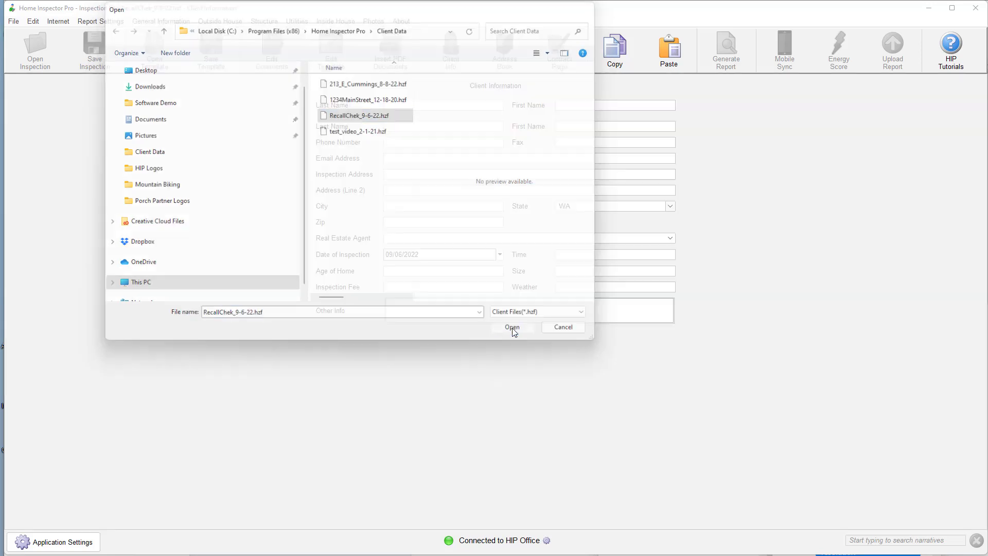
pyautogui.click(512, 327)
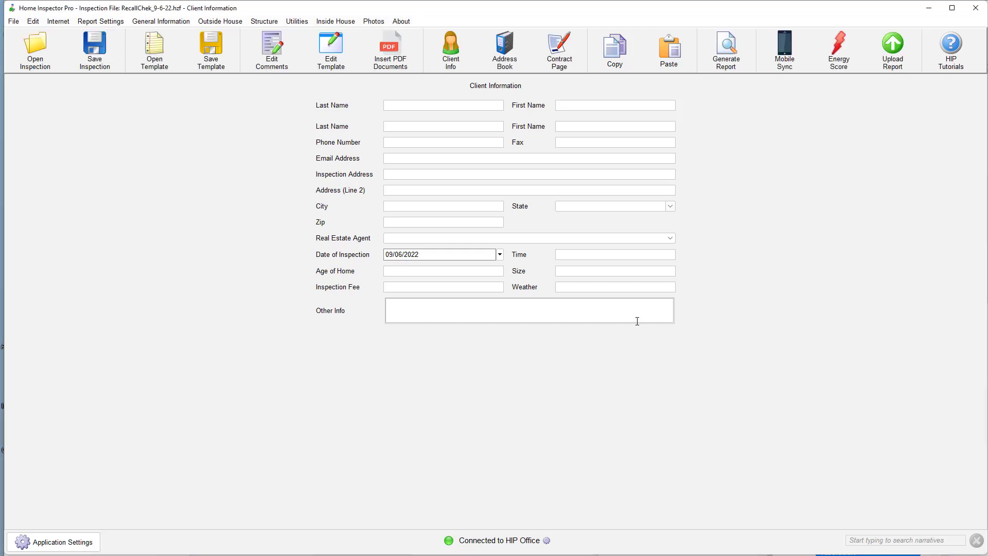
# - Show the inspection's photos via Photos > Add/Review Photos
pyautogui.click(372, 20)
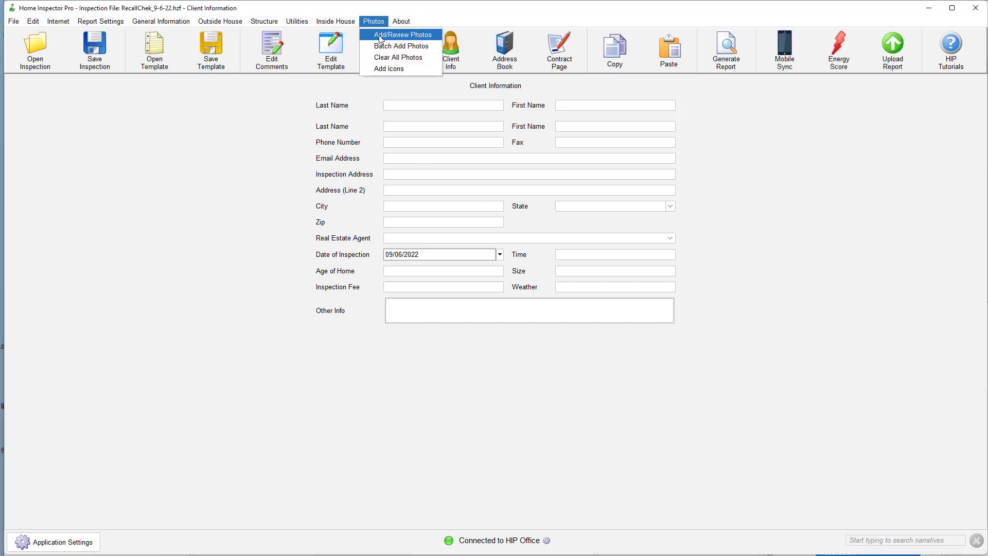
pyautogui.click(400, 34)
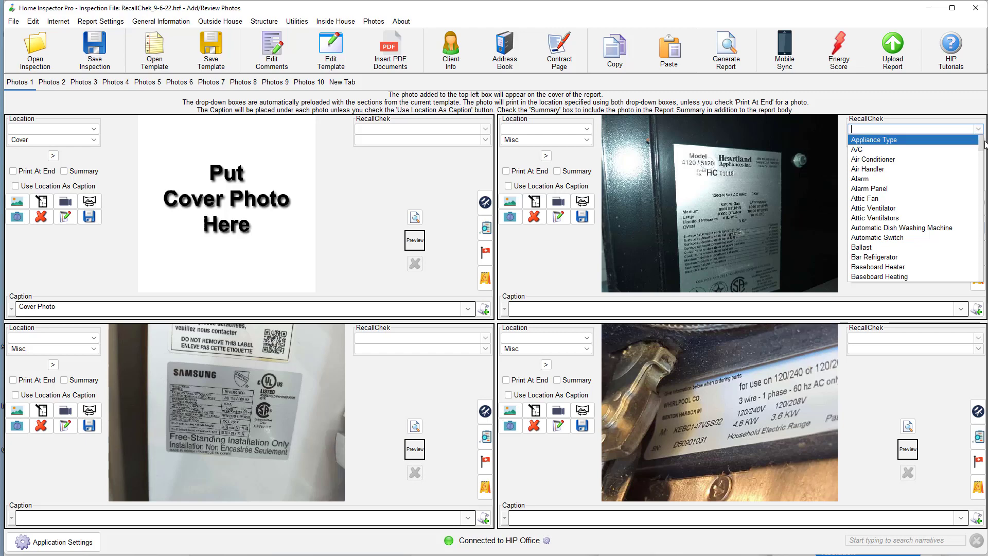
# - Tag the Heartland data-plate photo as RecallChek type Oven with brand Heartland
pyautogui.scroll(-3)
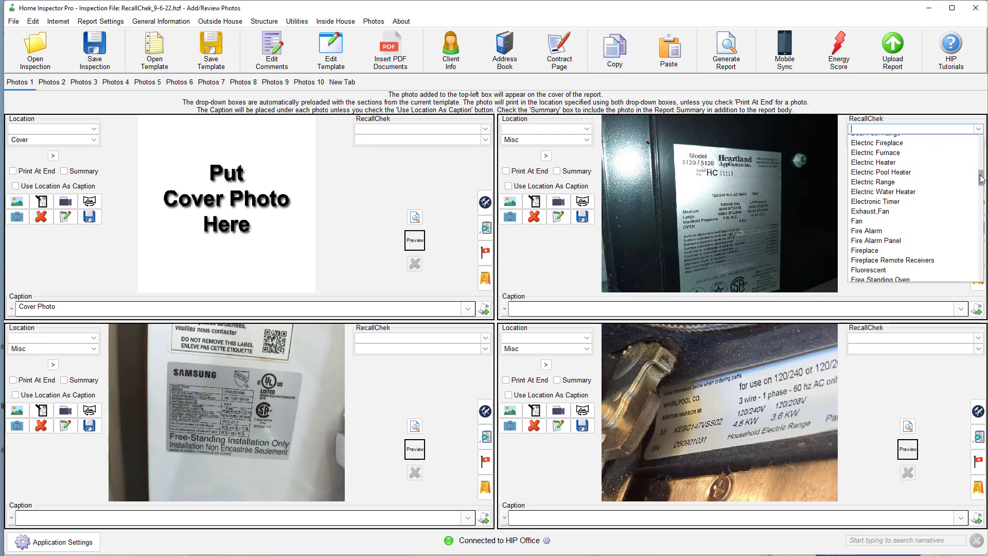
pyautogui.scroll(-3)
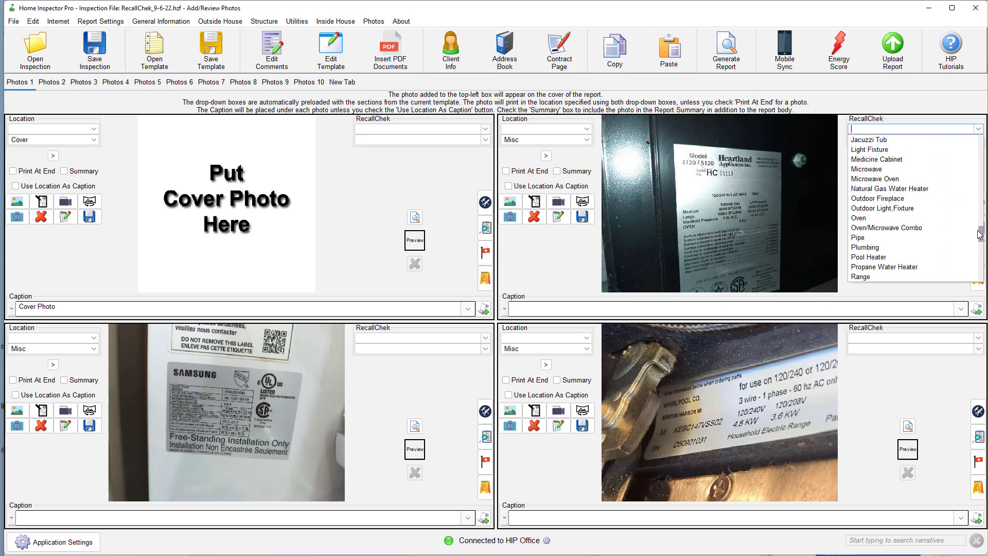
pyautogui.click(859, 218)
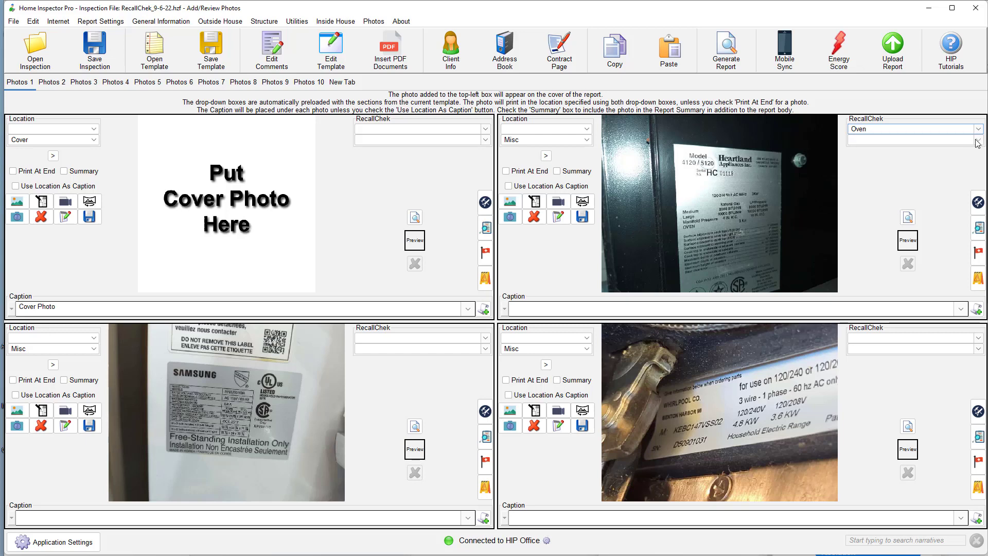
pyautogui.click(978, 139)
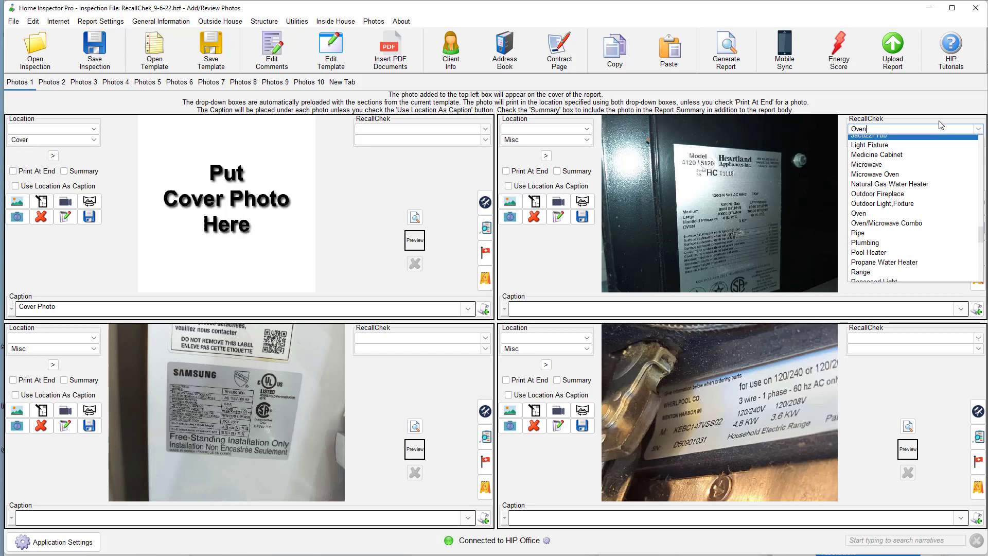
pyautogui.click(870, 213)
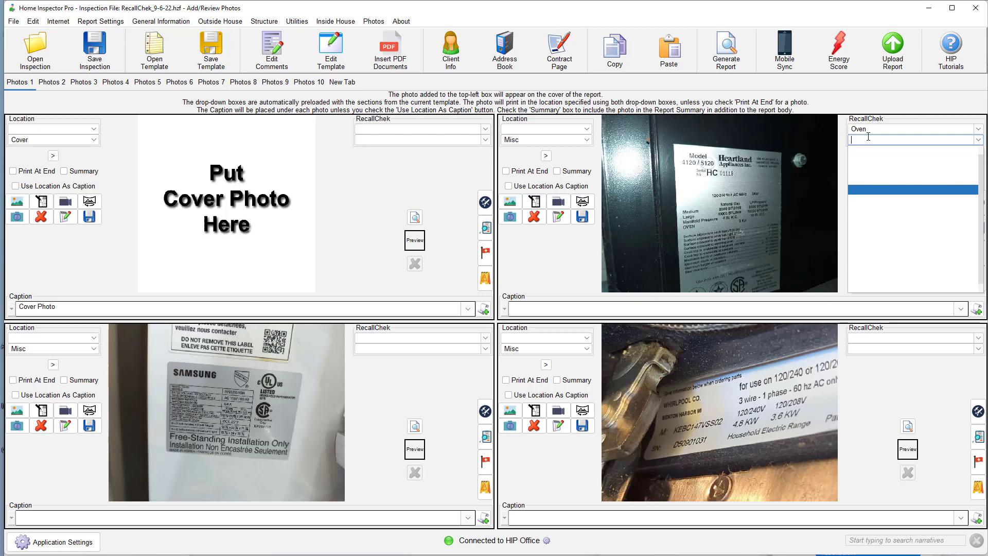
pyautogui.write('Heartland')
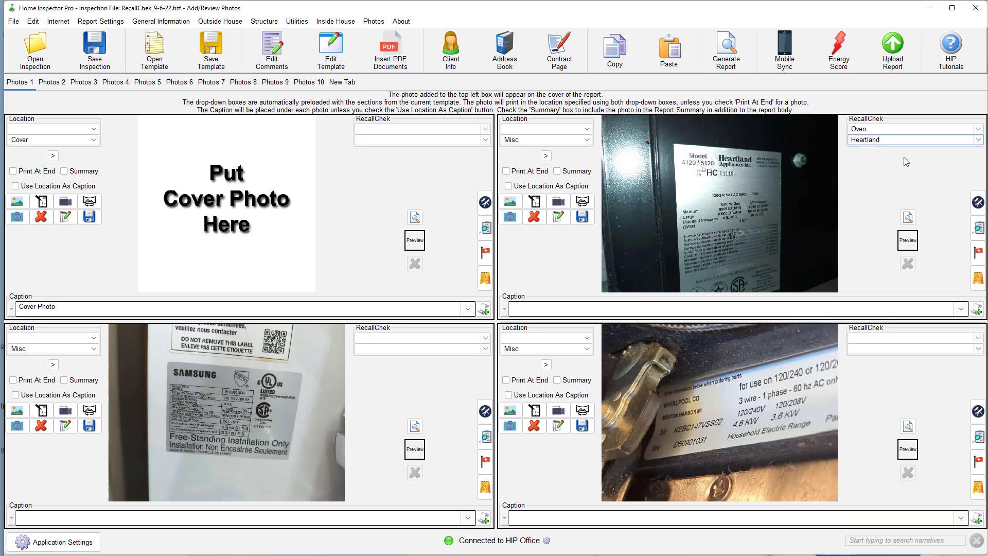
pyautogui.moveTo(391, 335)
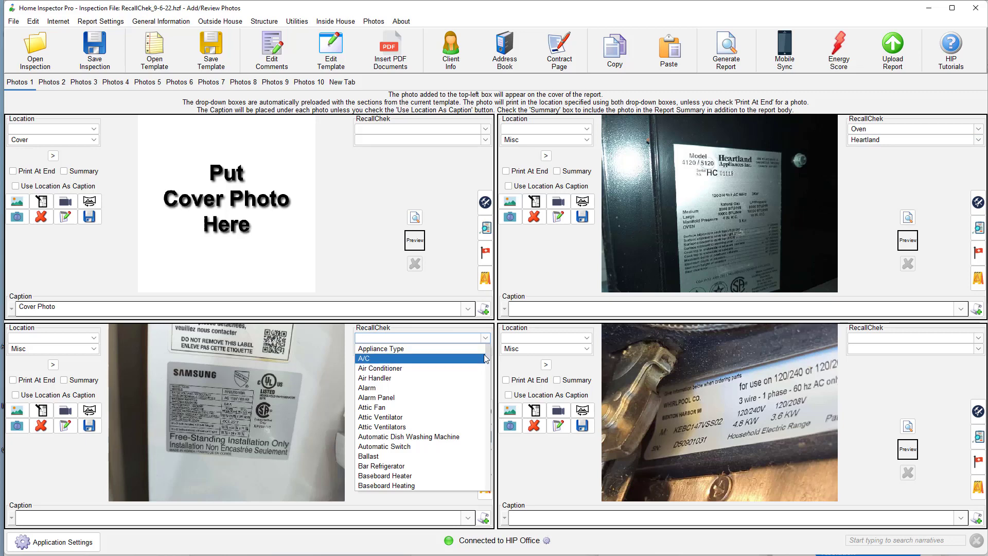
# - Tag the Samsung data-plate photo as Refrigerator with brand Samsung
pyautogui.scroll(-3)
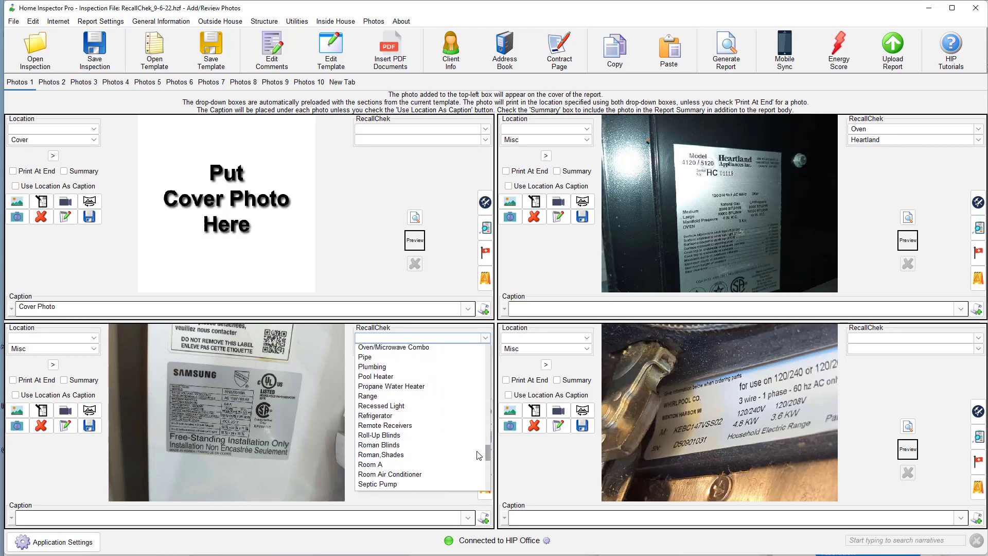
pyautogui.click(374, 415)
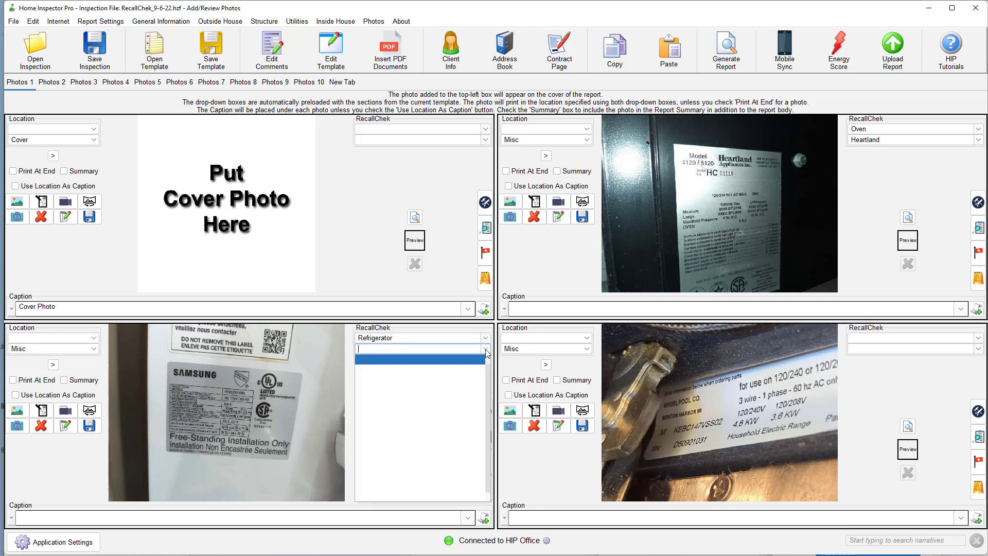
pyautogui.write('Samsung')
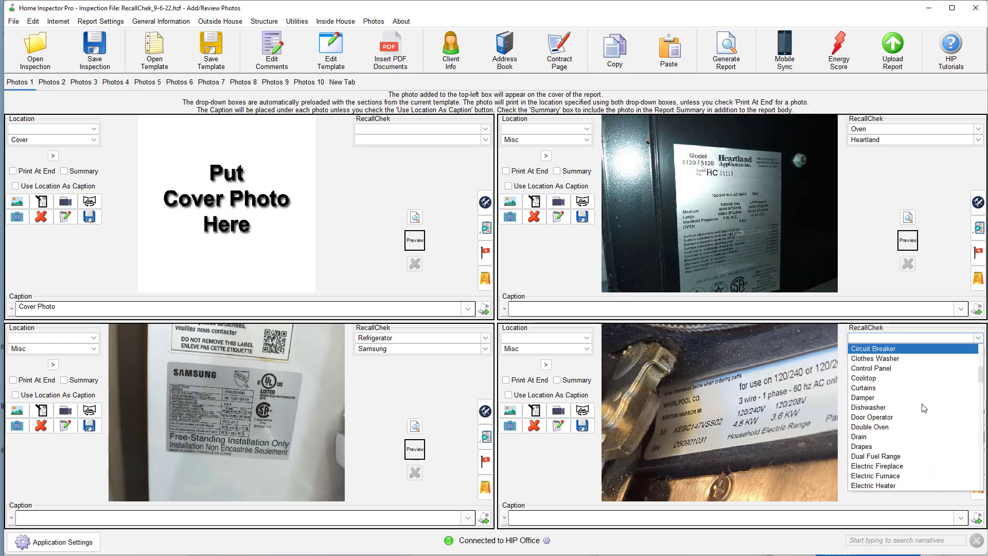
# - Tag the electric range data-plate photo as Double Oven with brand Whirlpool
pyautogui.click(871, 426)
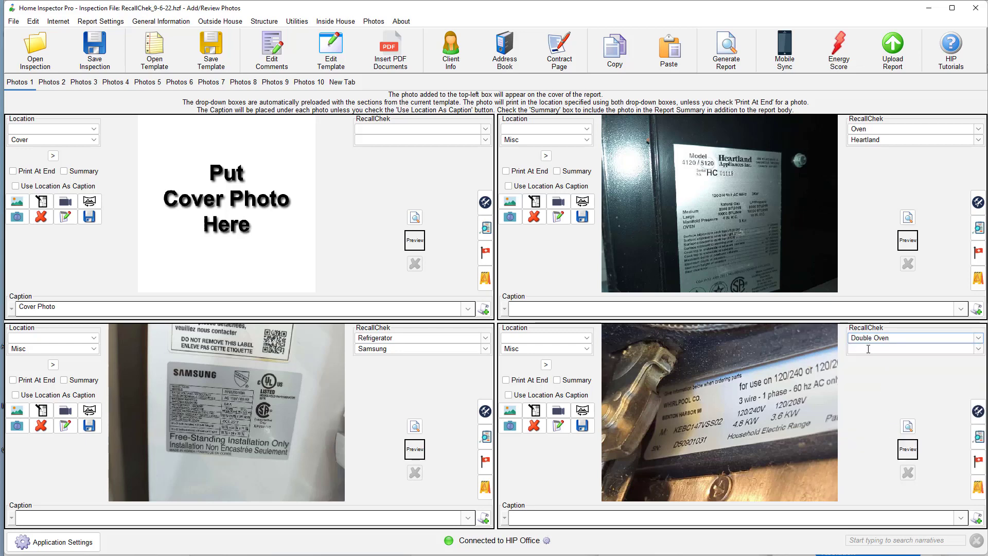
pyautogui.write('Whirl')
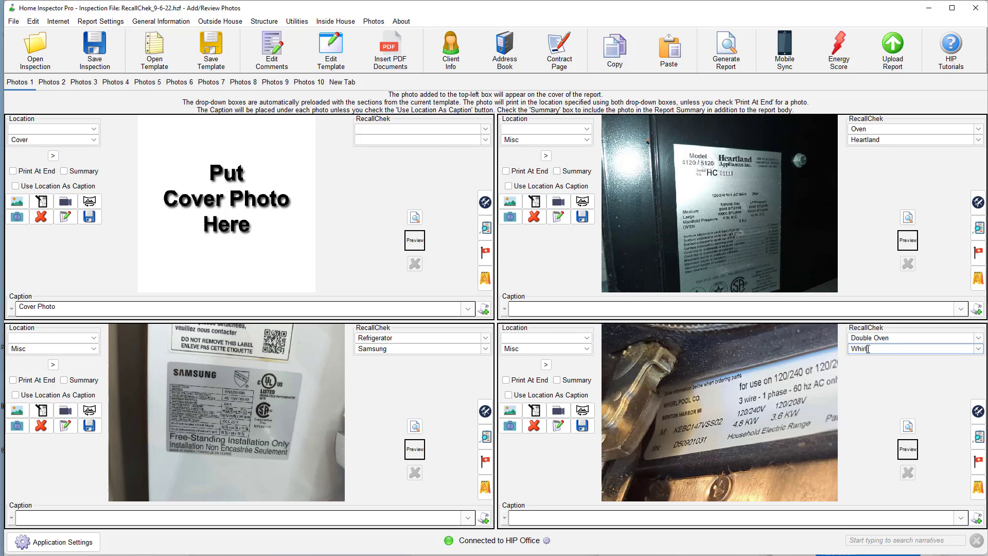
pyautogui.write('pool')
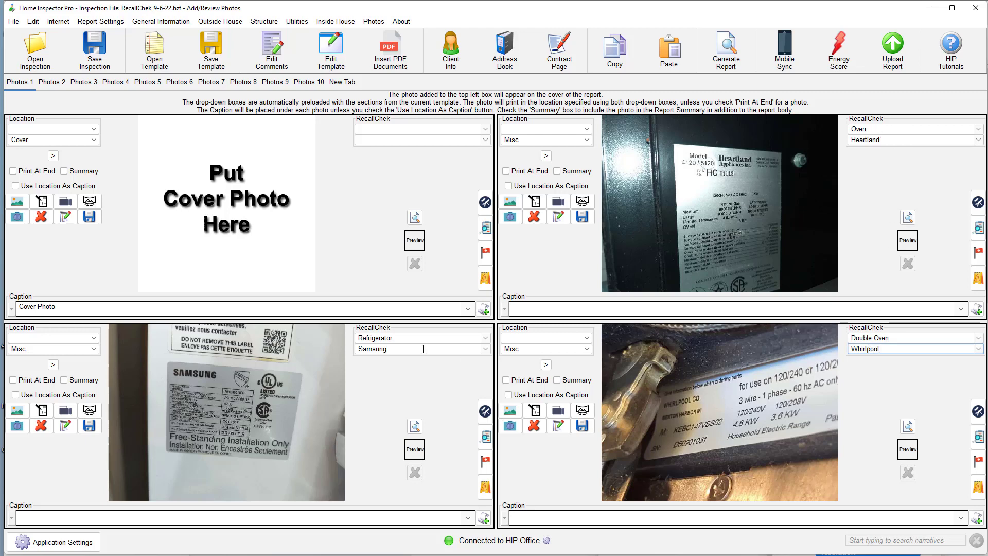
pyautogui.moveTo(99, 21)
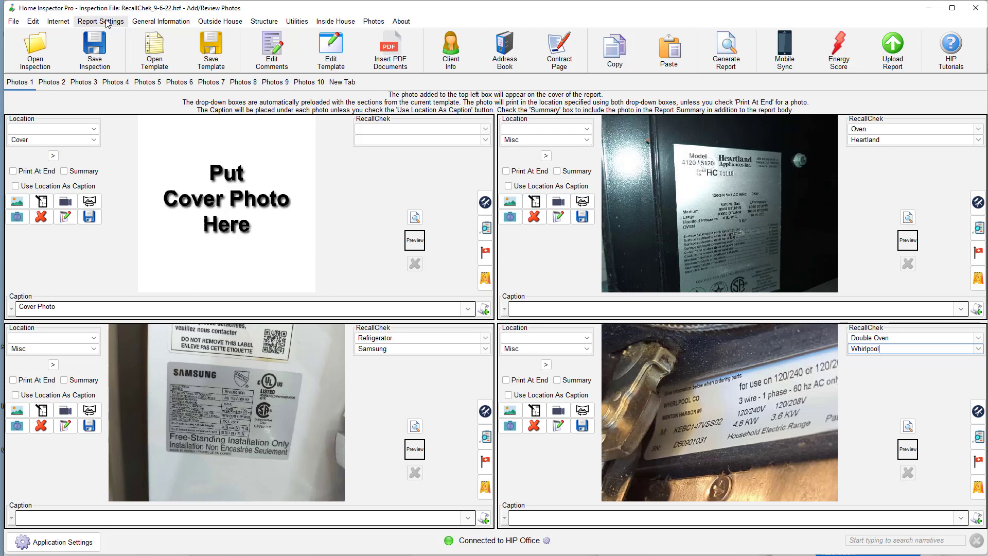
# - Open RecallChek Photo Upload from the Internet menu, listing the three tagged photos
pyautogui.click(57, 21)
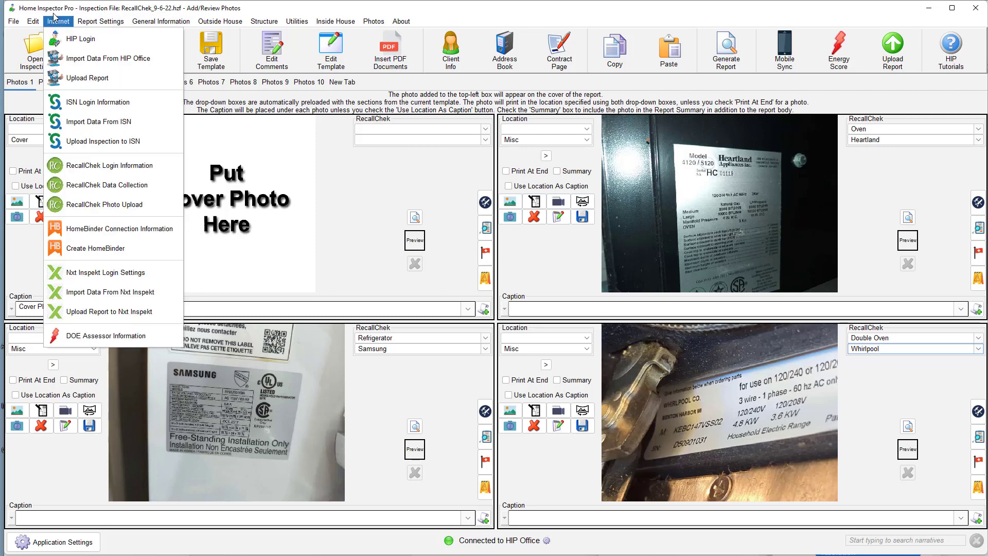
pyautogui.moveTo(105, 204)
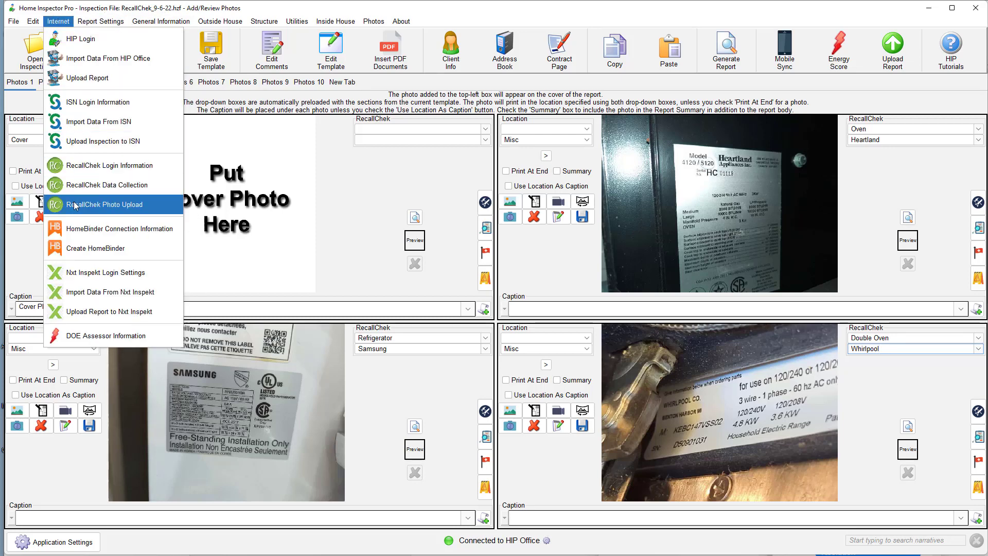
pyautogui.moveTo(106, 185)
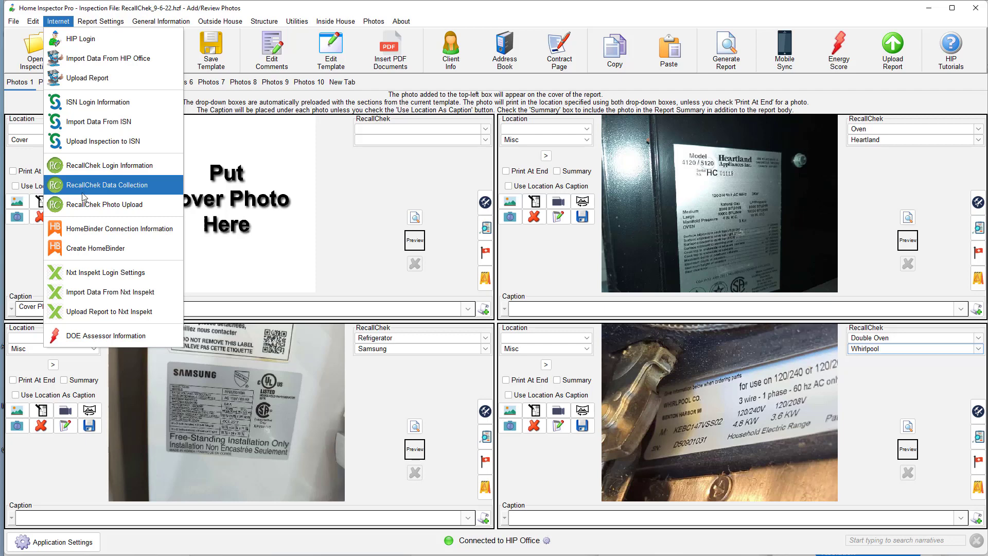
pyautogui.moveTo(105, 204)
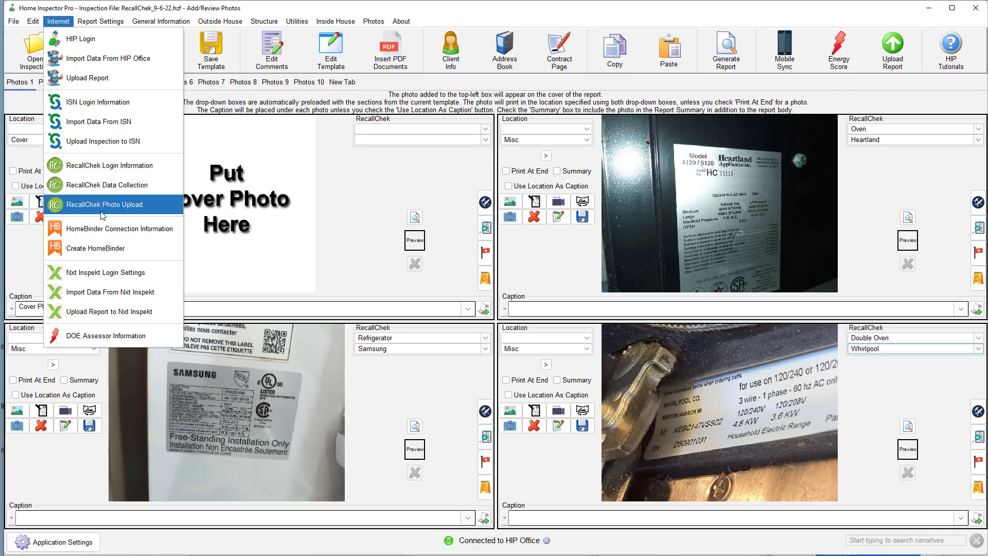
pyautogui.click(105, 203)
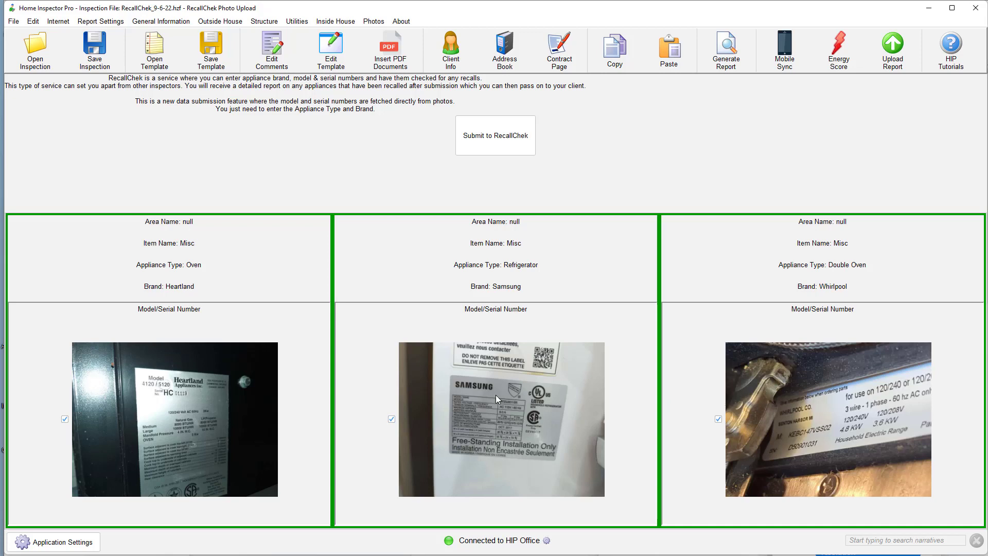
pyautogui.moveTo(742, 404)
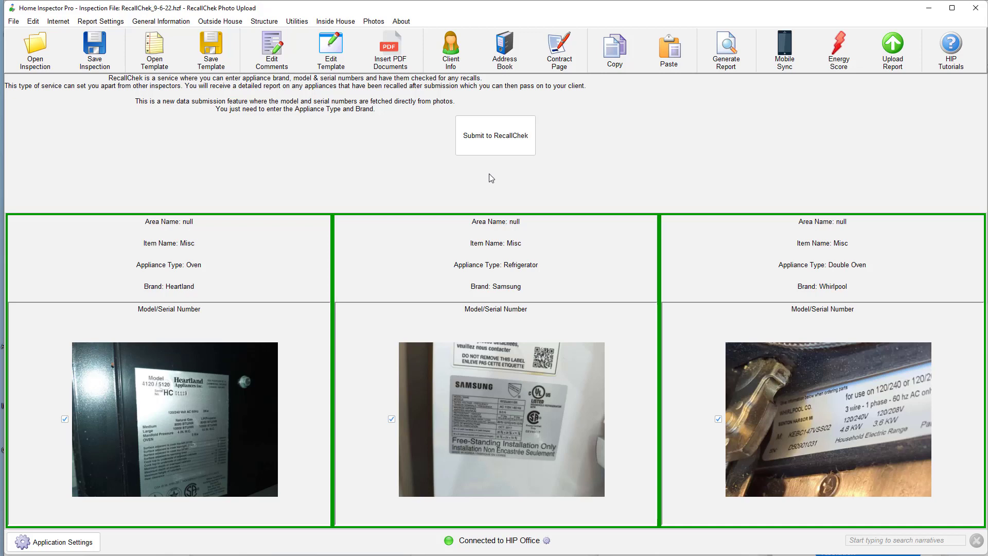
pyautogui.moveTo(660, 223)
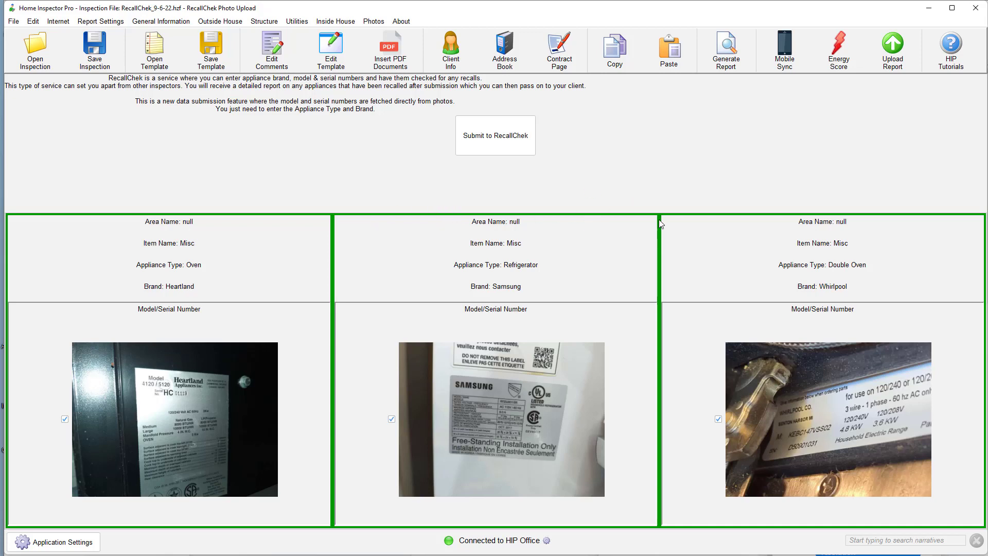
pyautogui.moveTo(688, 159)
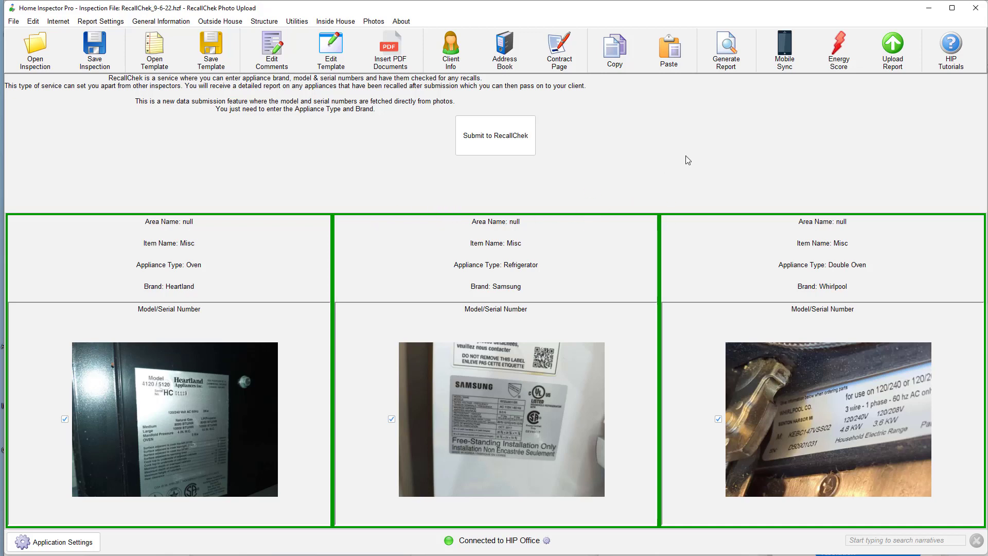
pyautogui.moveTo(733, 165)
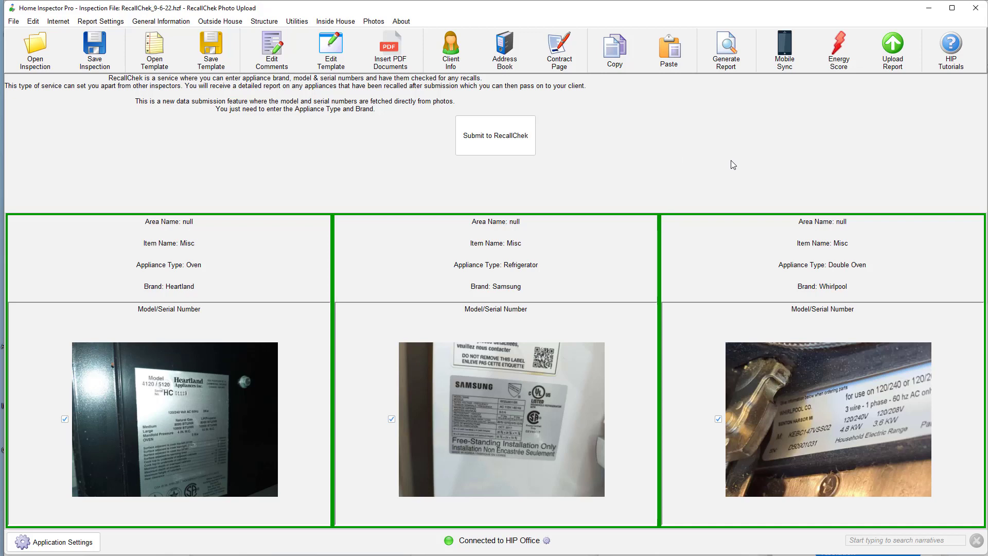
pyautogui.moveTo(766, 147)
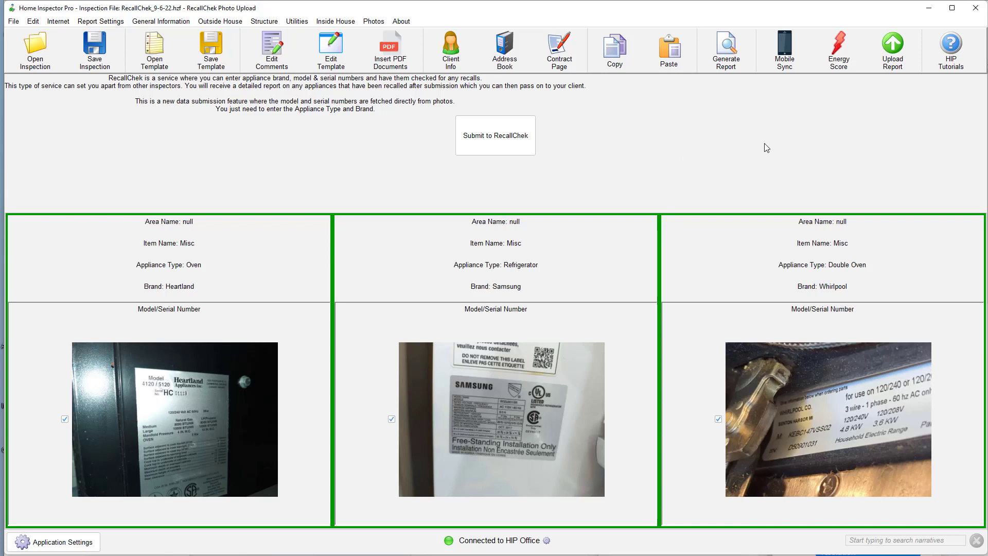